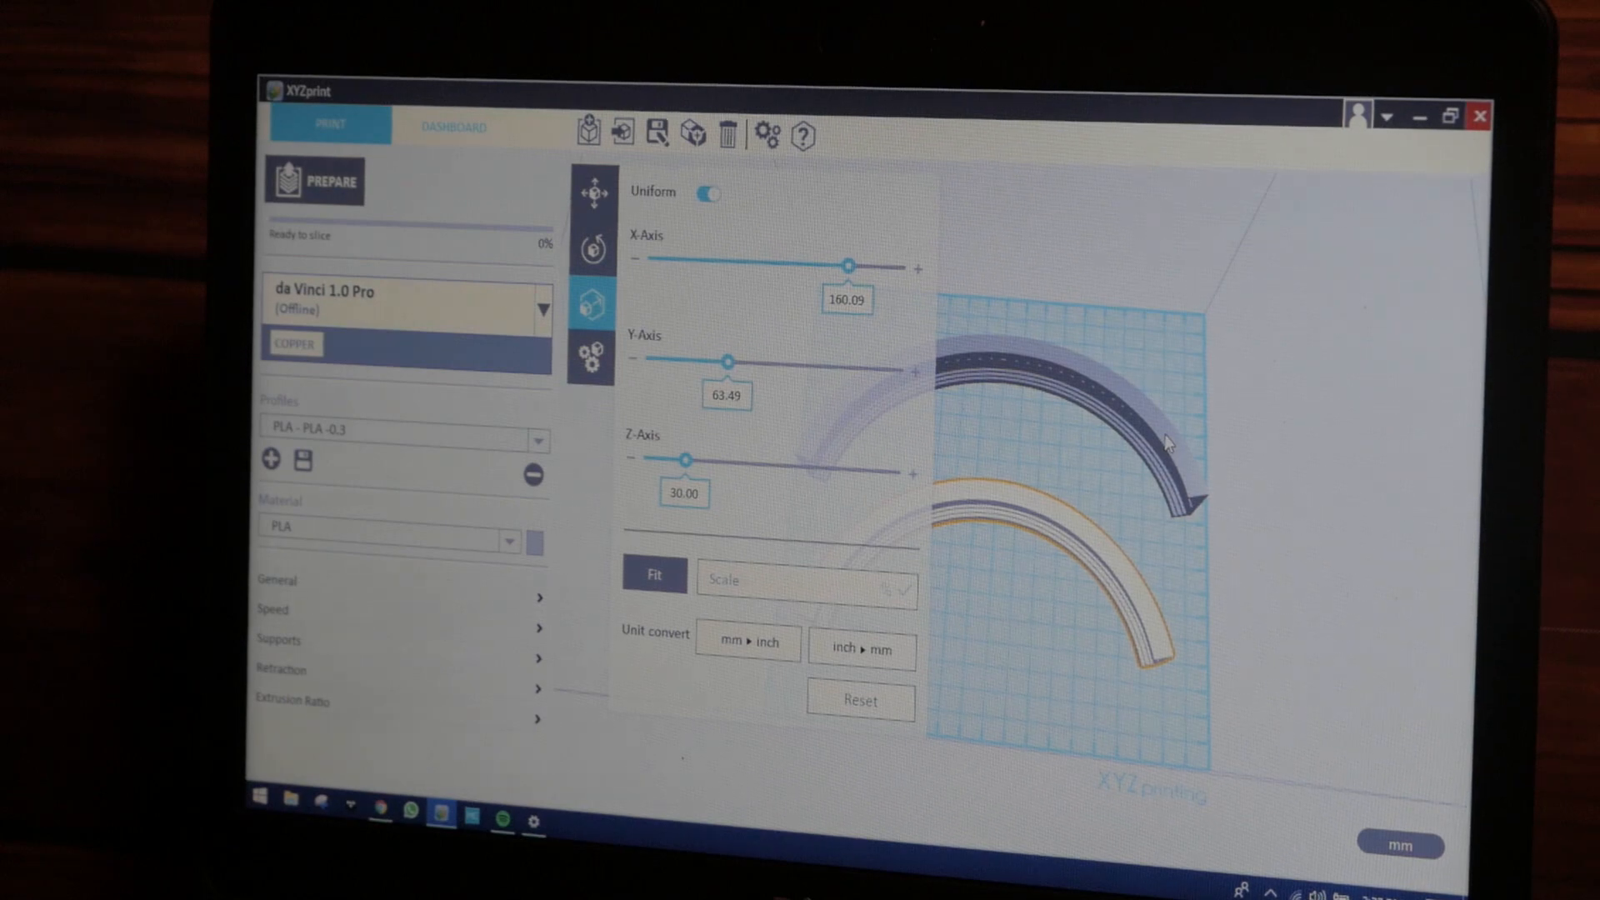
# Widen the headband arc to 185.00 mm along the X-axis using the Scale slider.
pyautogui.moveTo(851, 266); pyautogui.dragTo(880, 266)
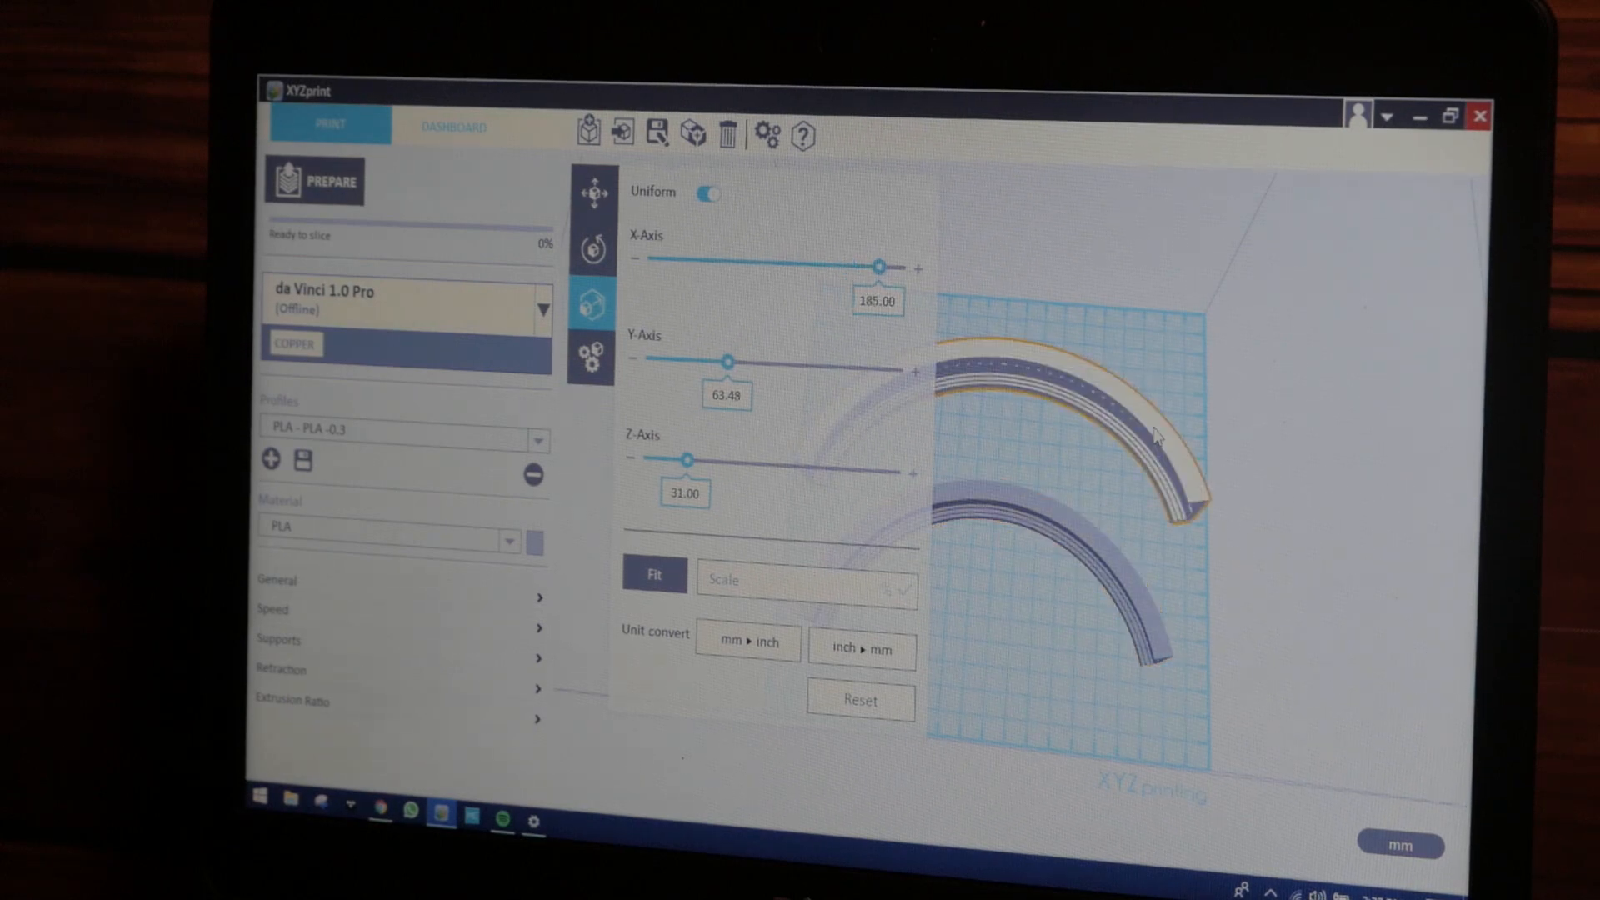
pyautogui.moveTo(715, 423)
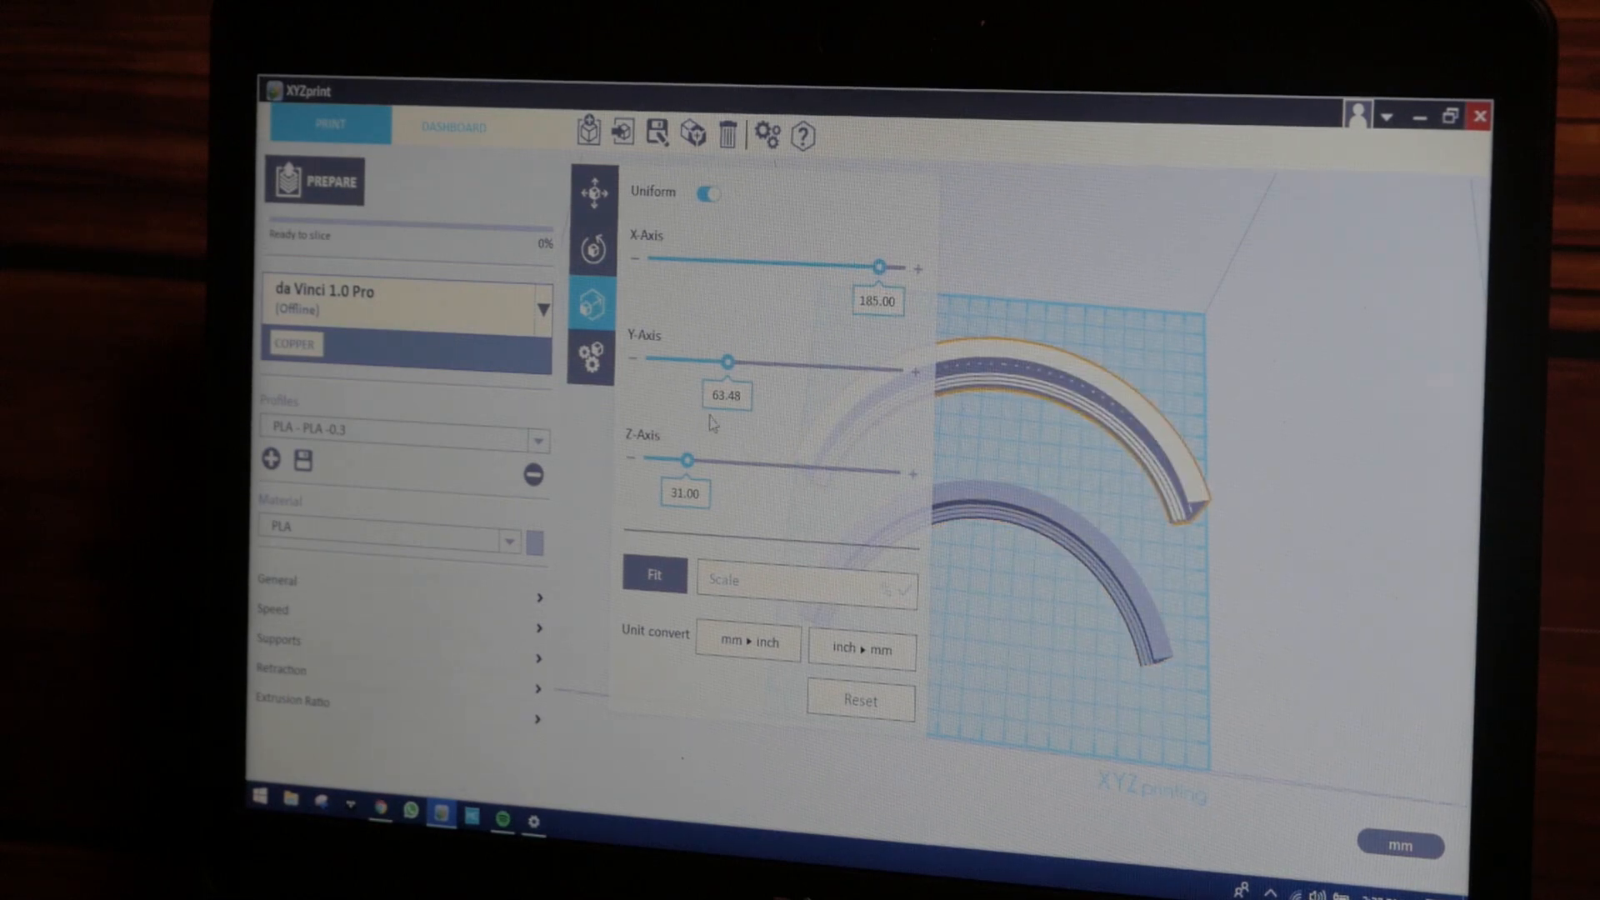